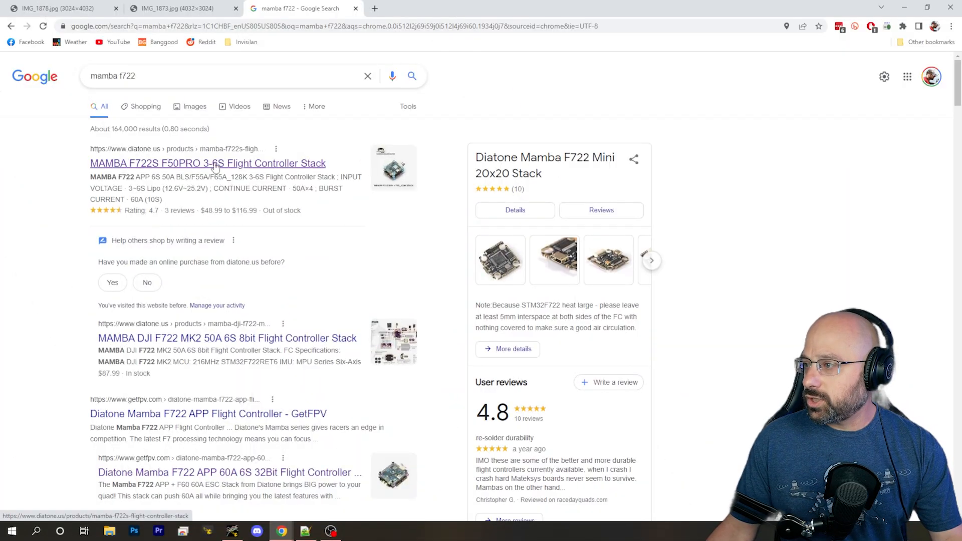
Step: Go to the MAMBA F722S flight controller stack page and scroll down to the stack diagram
click(208, 163)
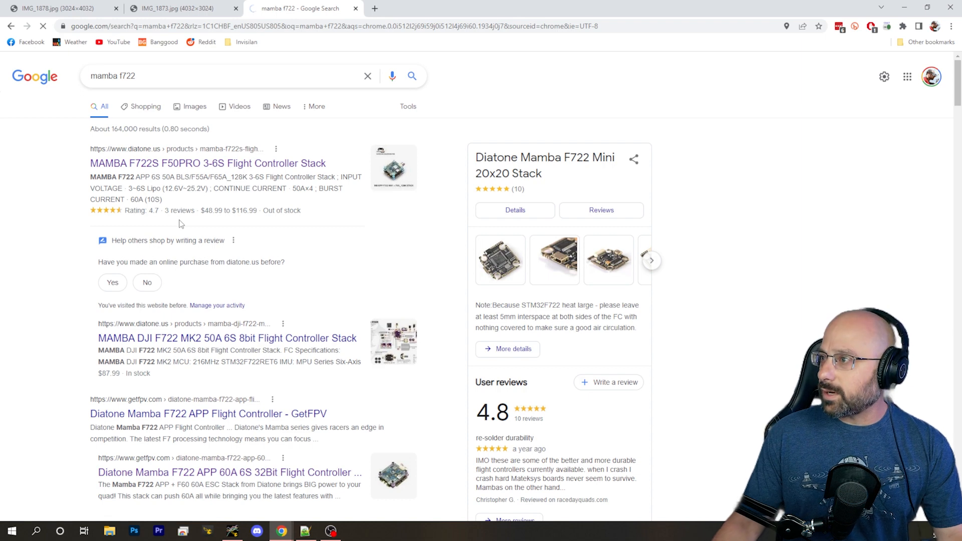
click(207, 164)
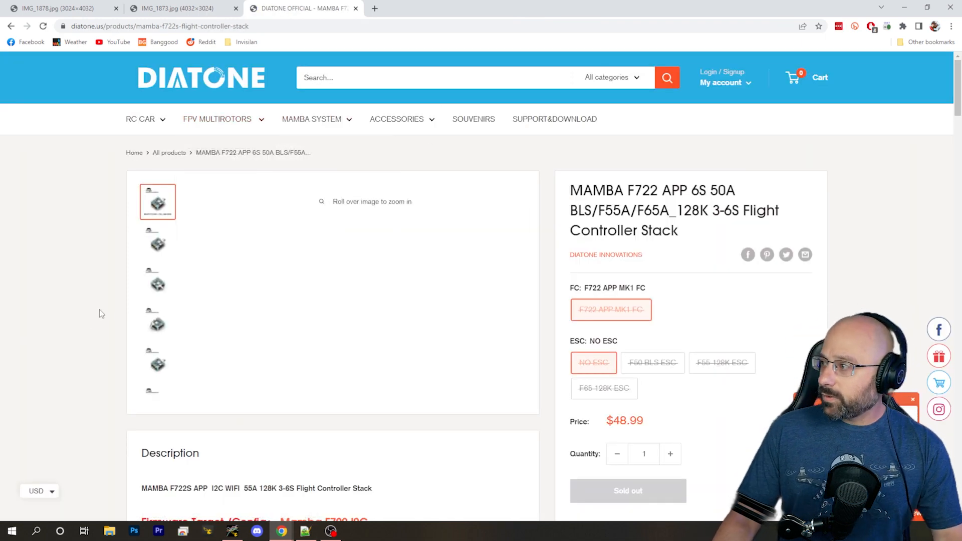
scroll(down, 3)
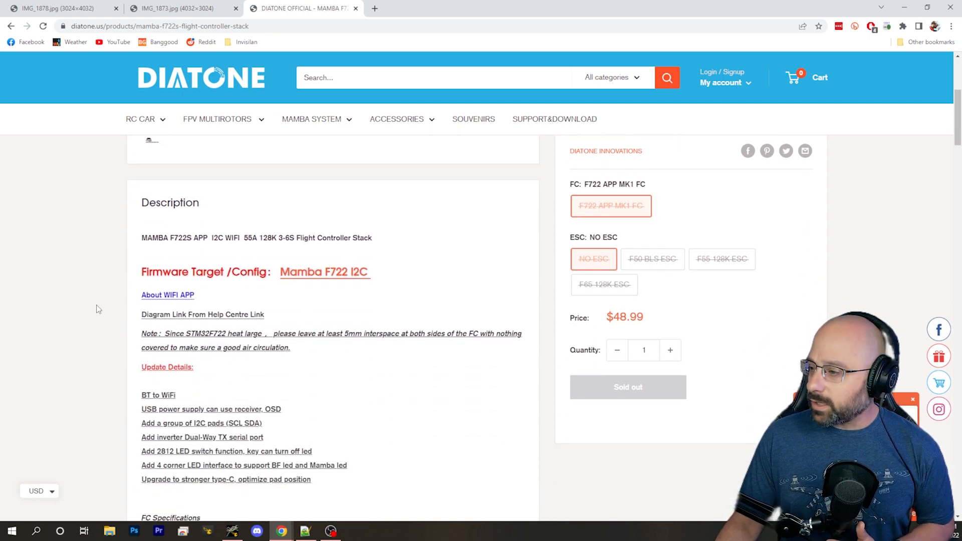
scroll(up, 3)
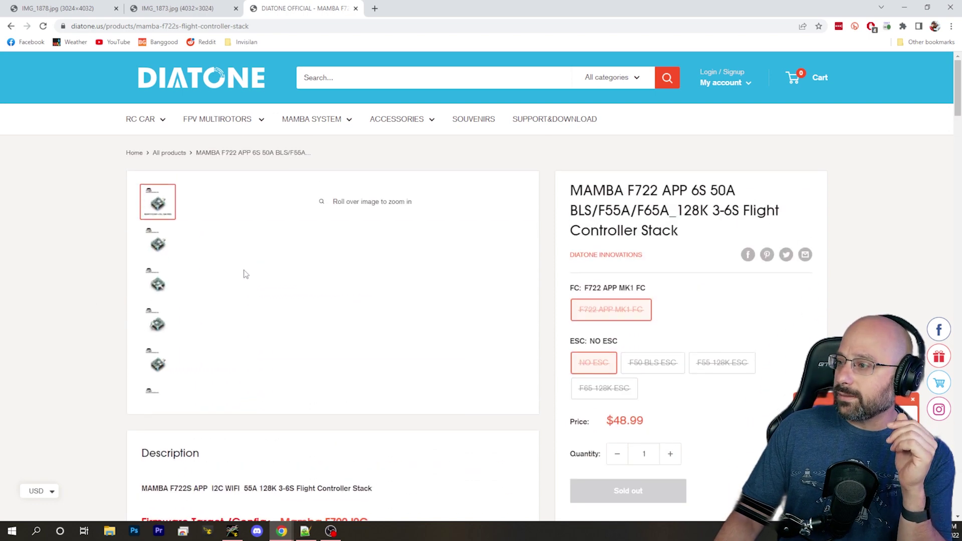
mouse_move(156, 244)
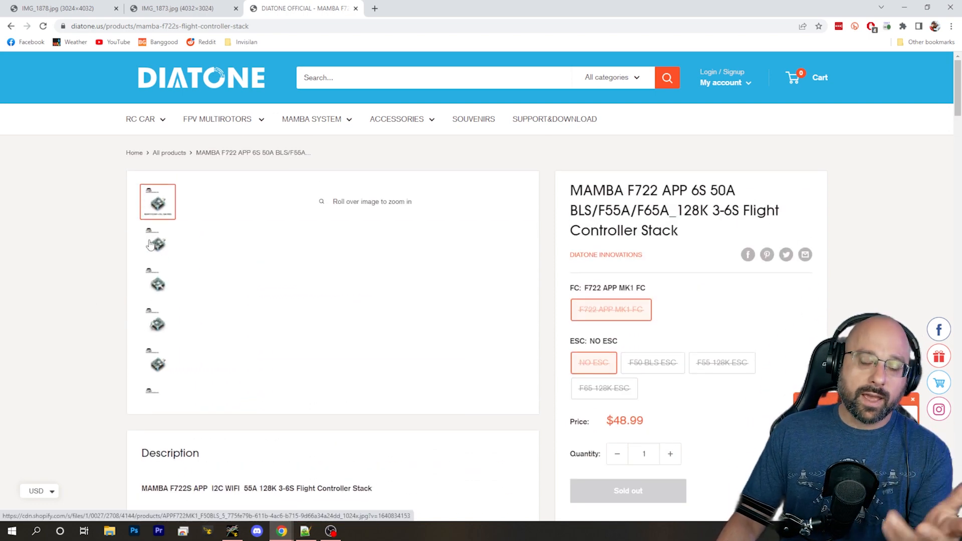
scroll(down, 3)
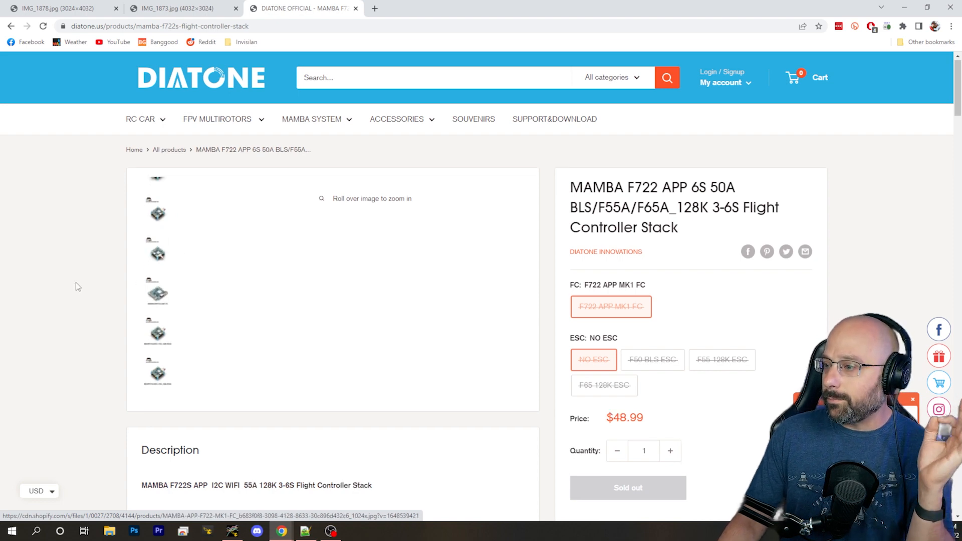
scroll(down, 3)
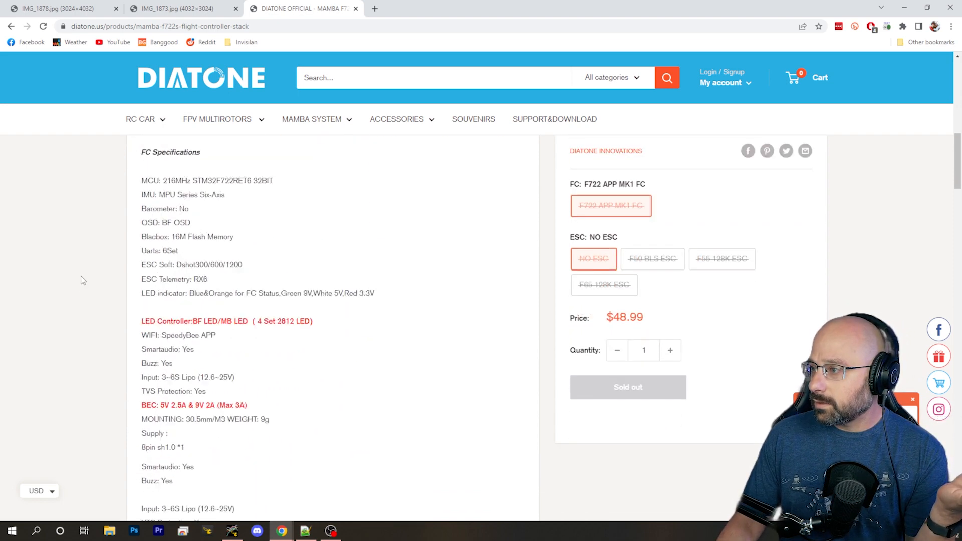
scroll(down, 3)
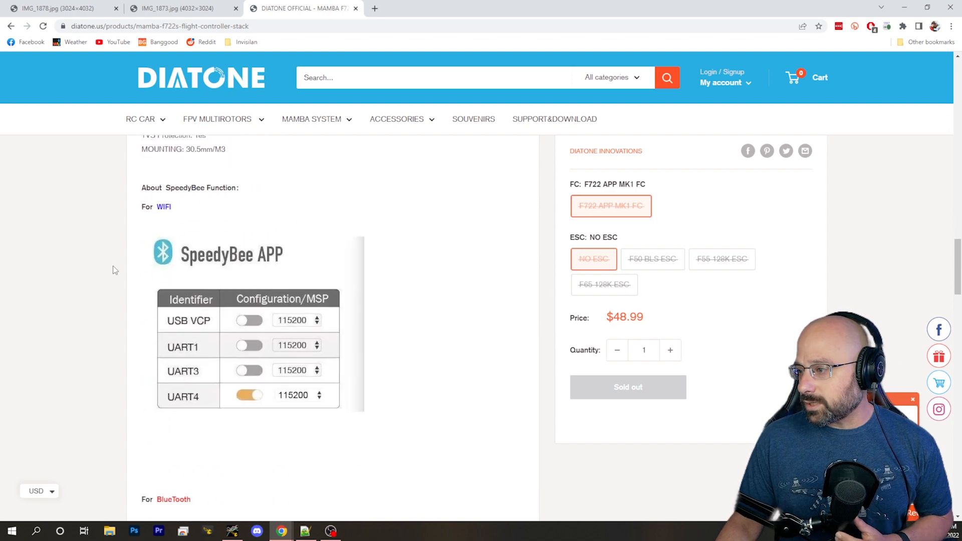
Step: Open the Mamba stack wiring diagram image in a new browser tab
right_click(362, 417)
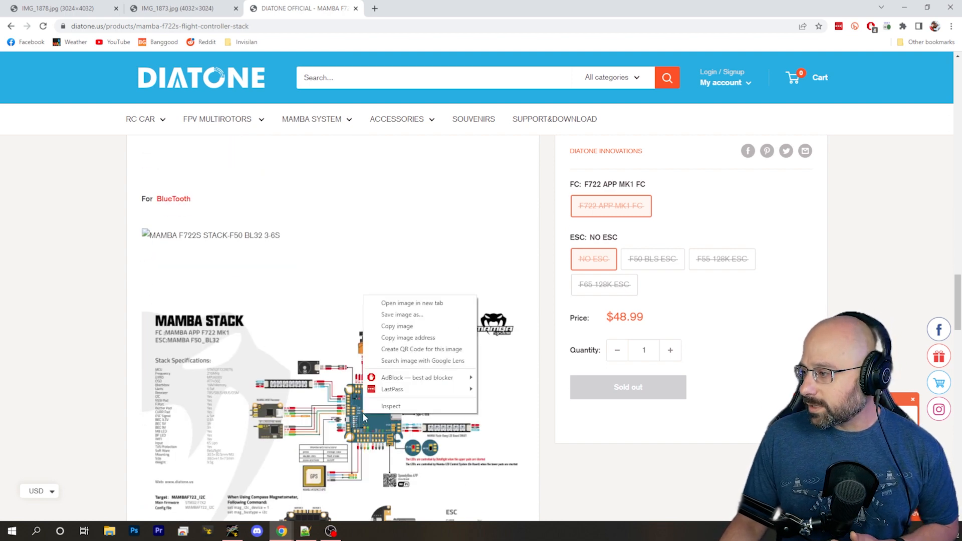
click(412, 302)
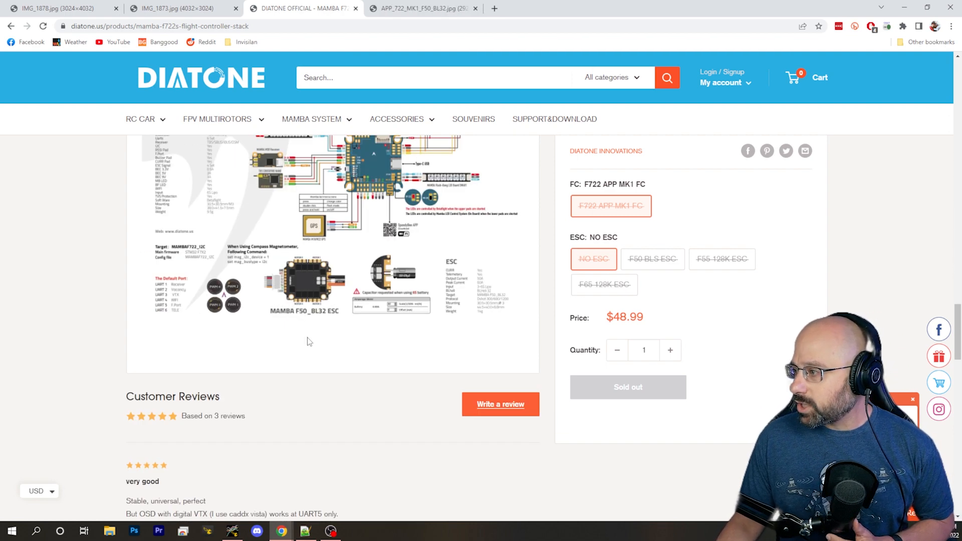
mouse_move(446, 138)
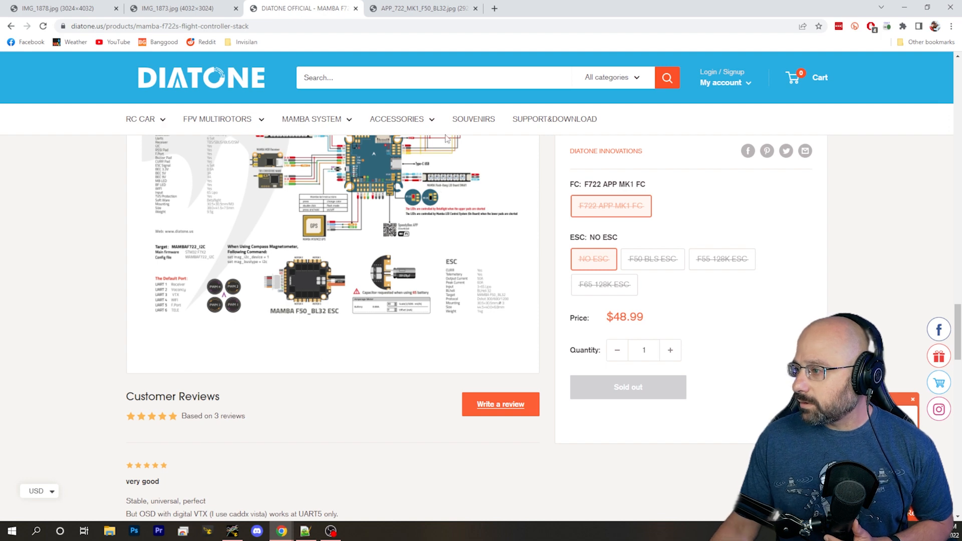
Step: View the APP_722_MK1_F50_BL32.jpg diagram around the BF LED / MB LED pads and LED wiring
click(422, 8)
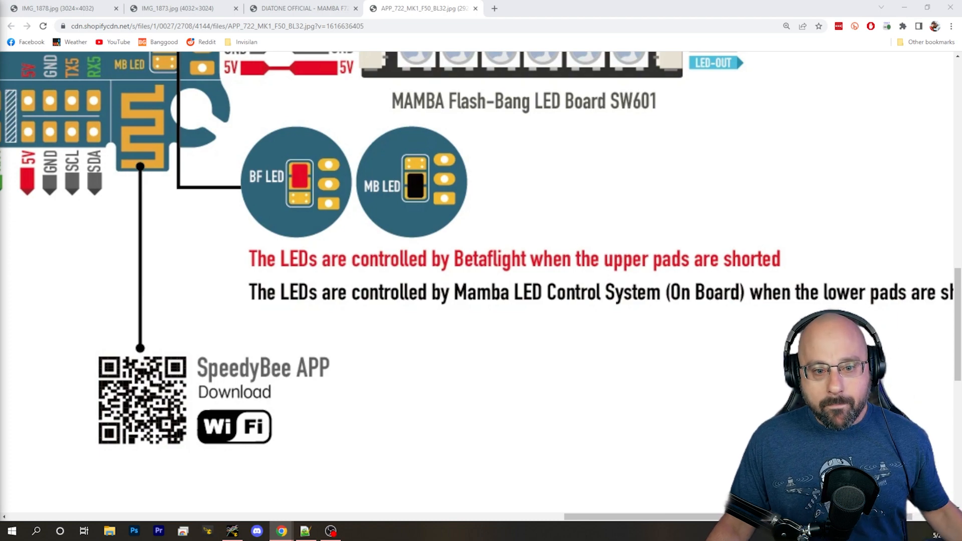
scroll(up, 3)
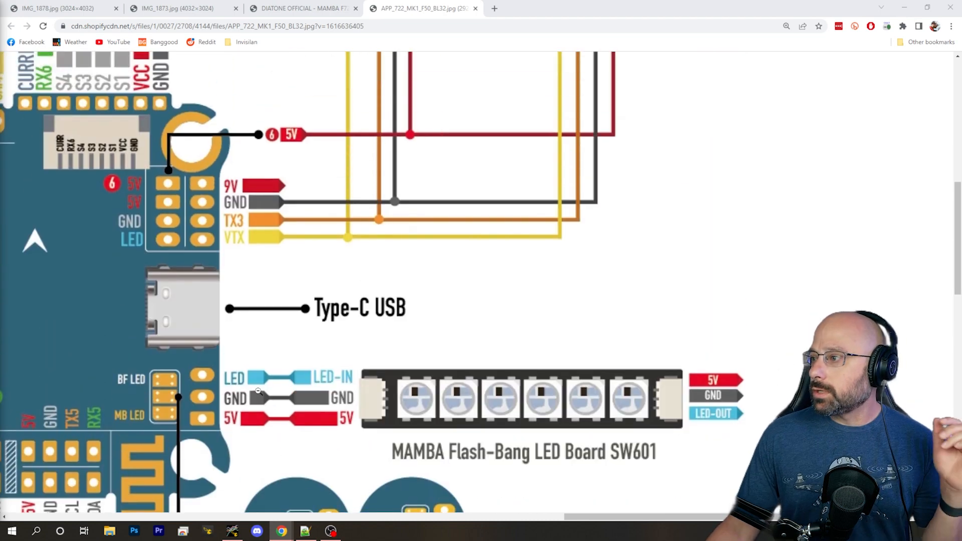
scroll(down, 3)
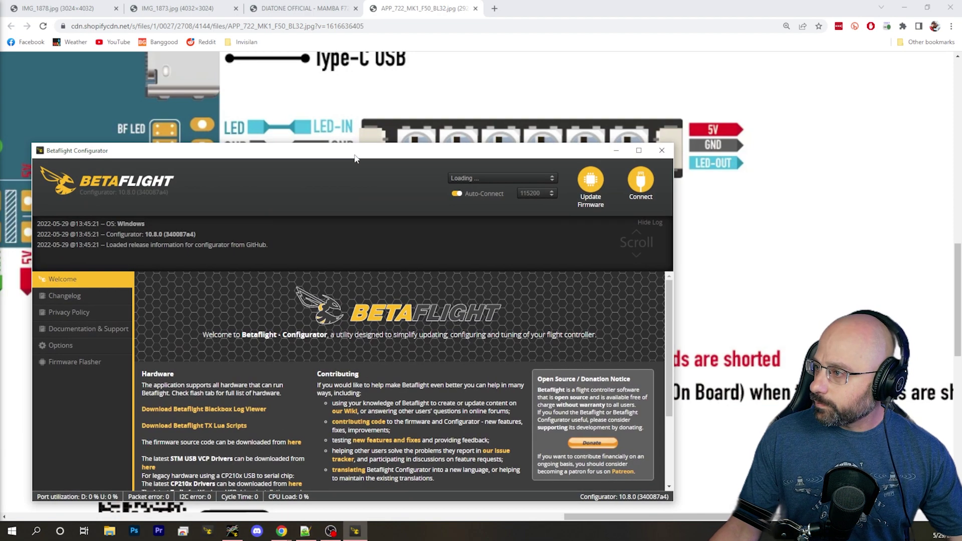
Step: Connect to the flight controller, dismiss the accelerometer warning and go to Configuration
click(641, 185)
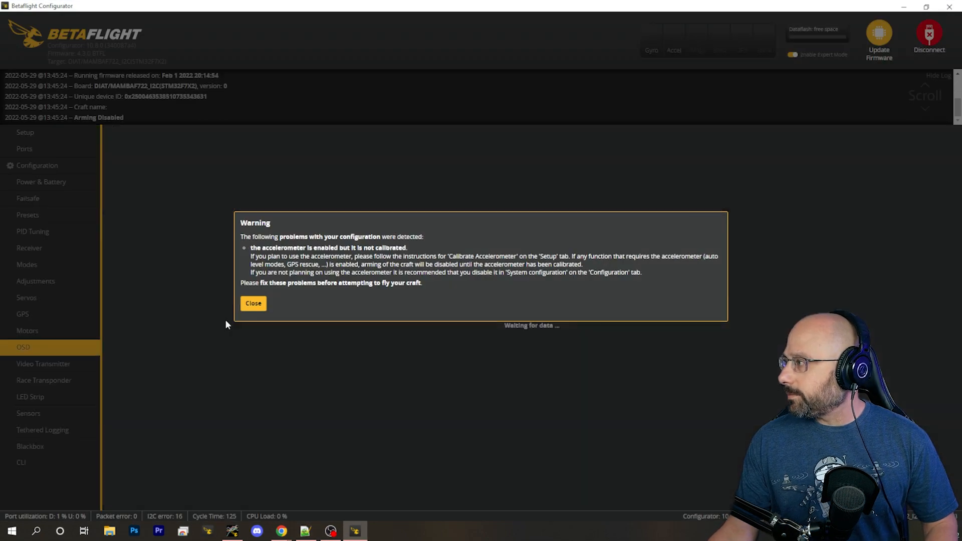
click(253, 303)
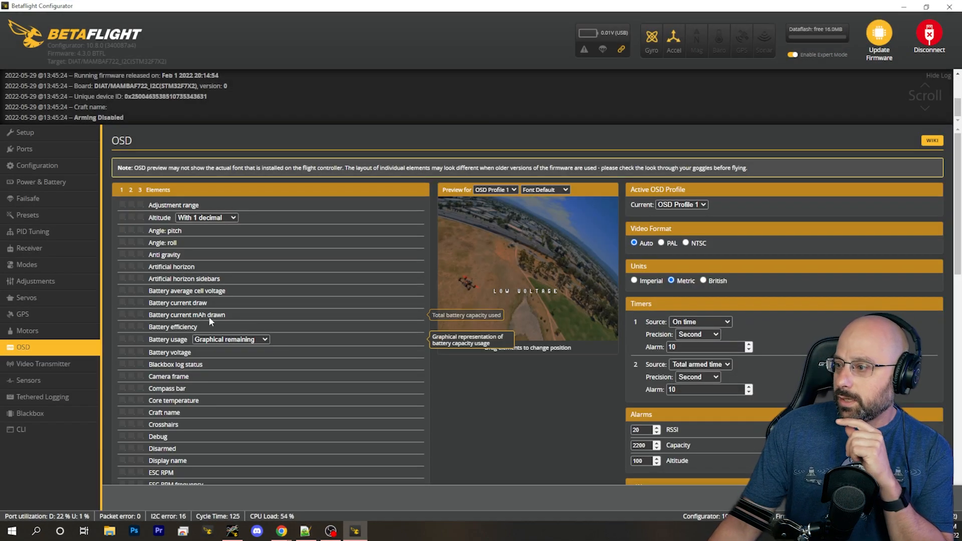
click(37, 165)
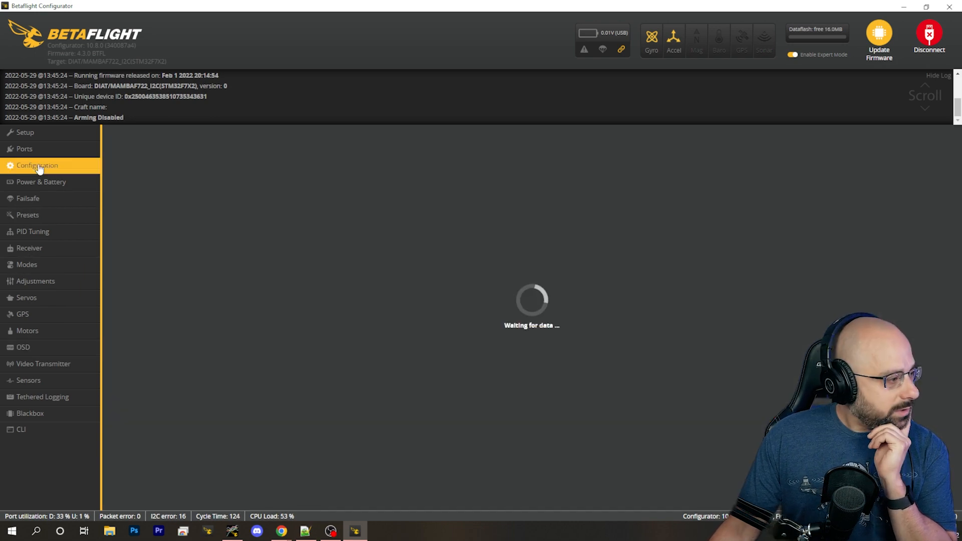
click(37, 165)
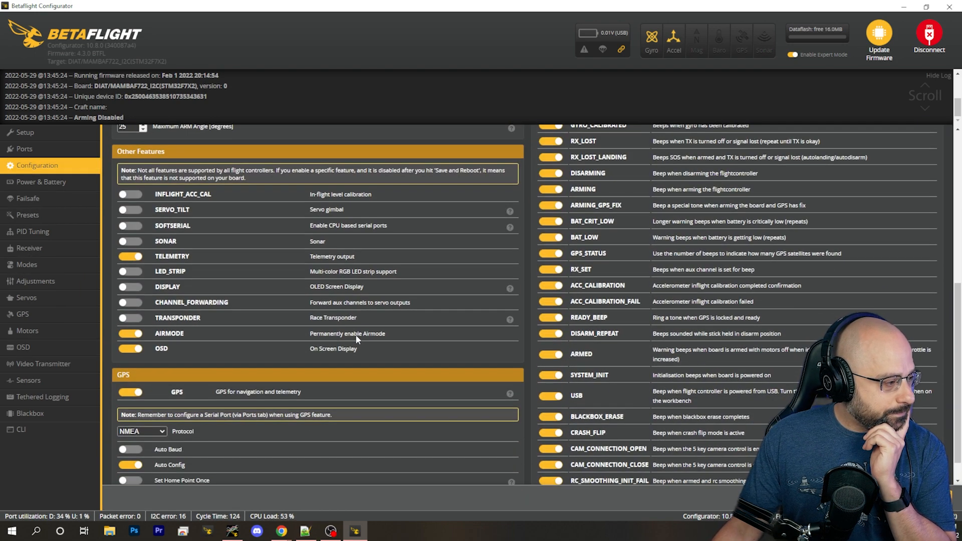
Step: Enable the LED_STRIP feature, then save and reboot the flight controller
scroll(down, 3)
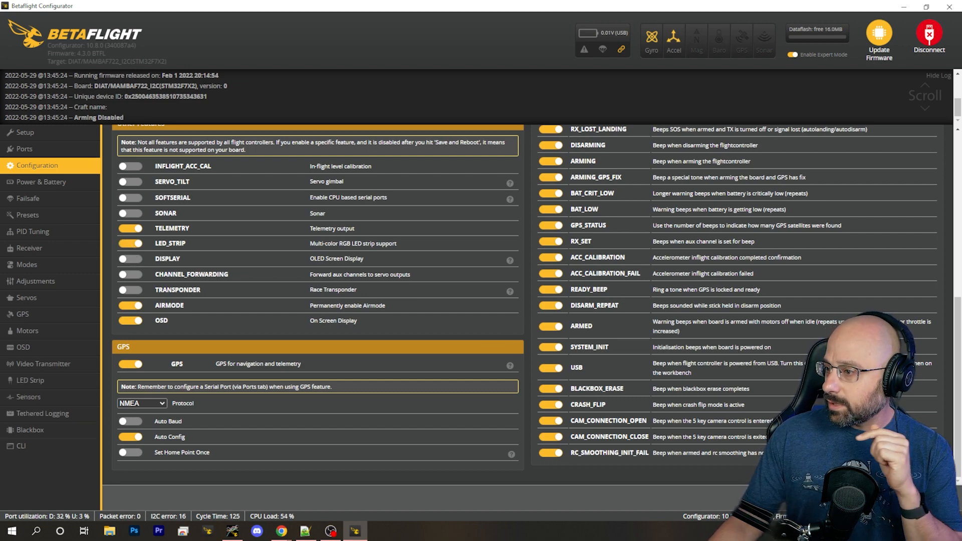
click(928, 37)
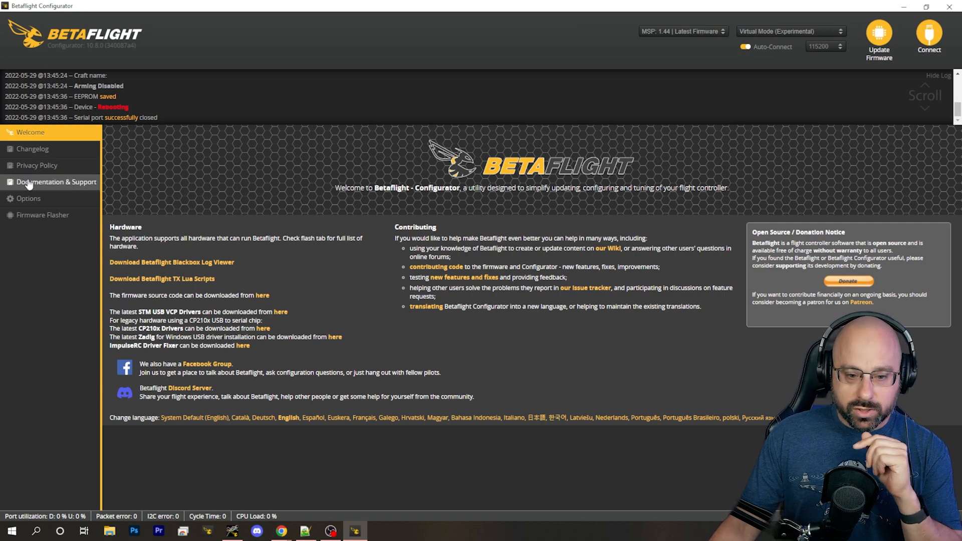
click(929, 35)
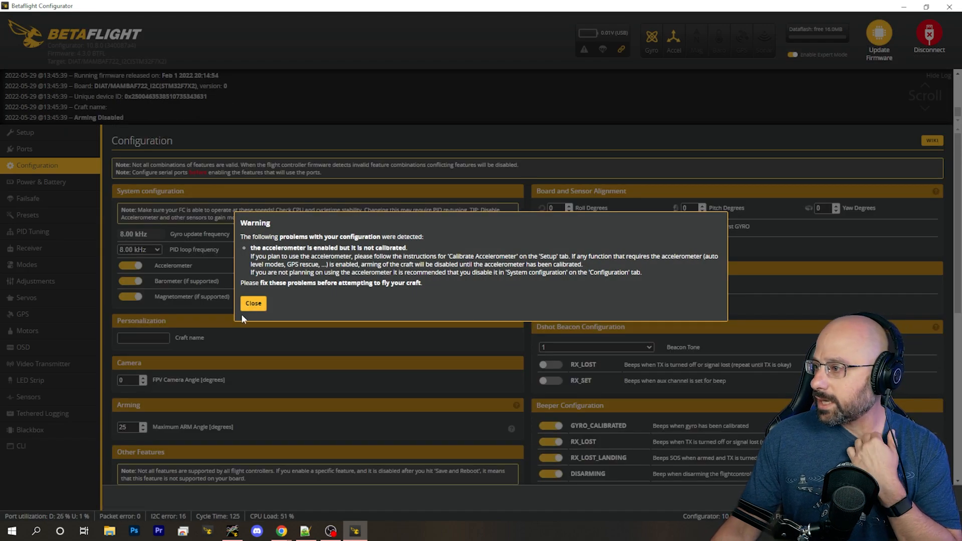
Step: Run 'resource show' in the CLI to list the board's pin resource assignments
click(21, 446)
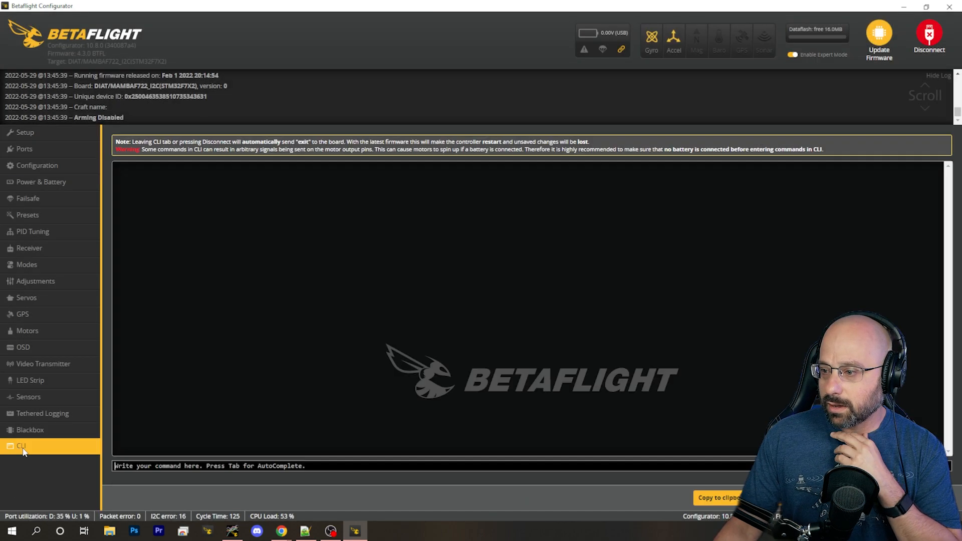
click(22, 445)
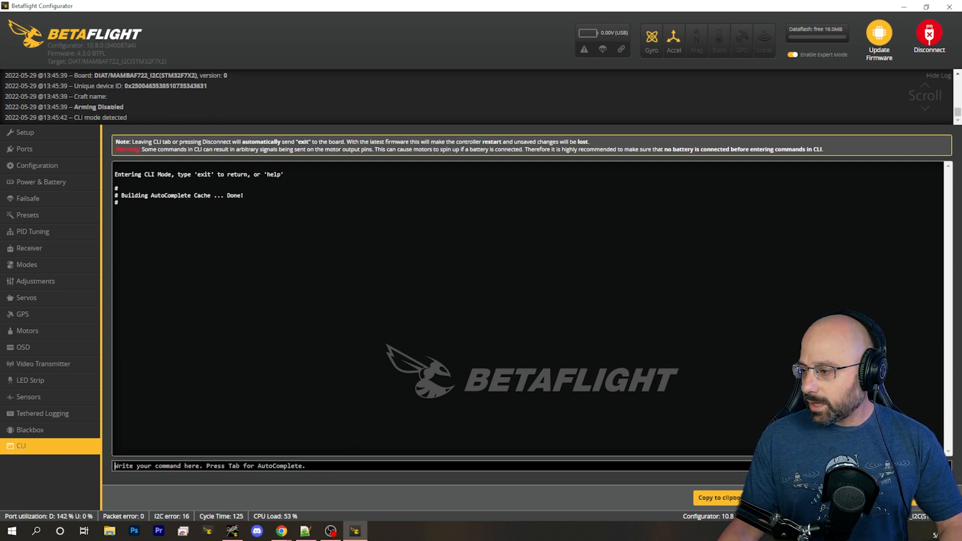
text(resource show)
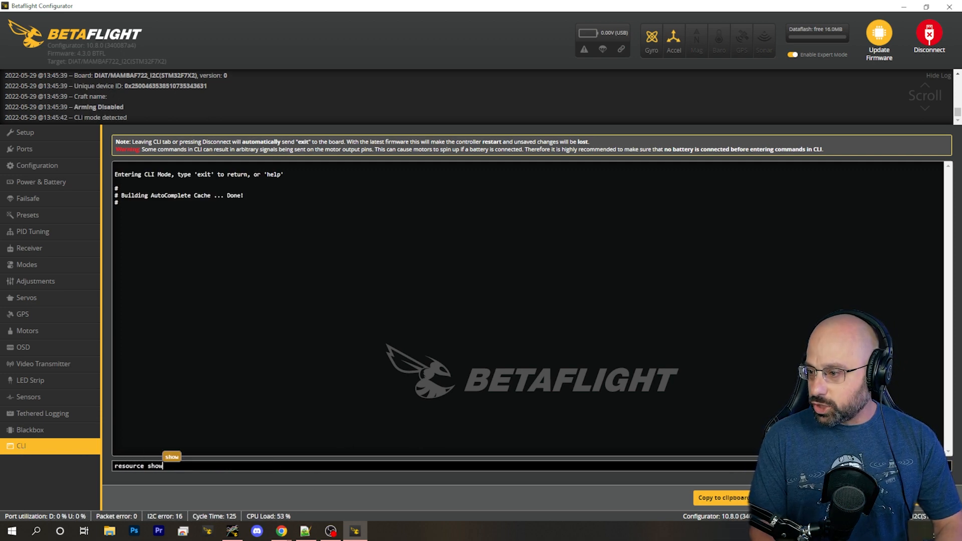
key(Return)
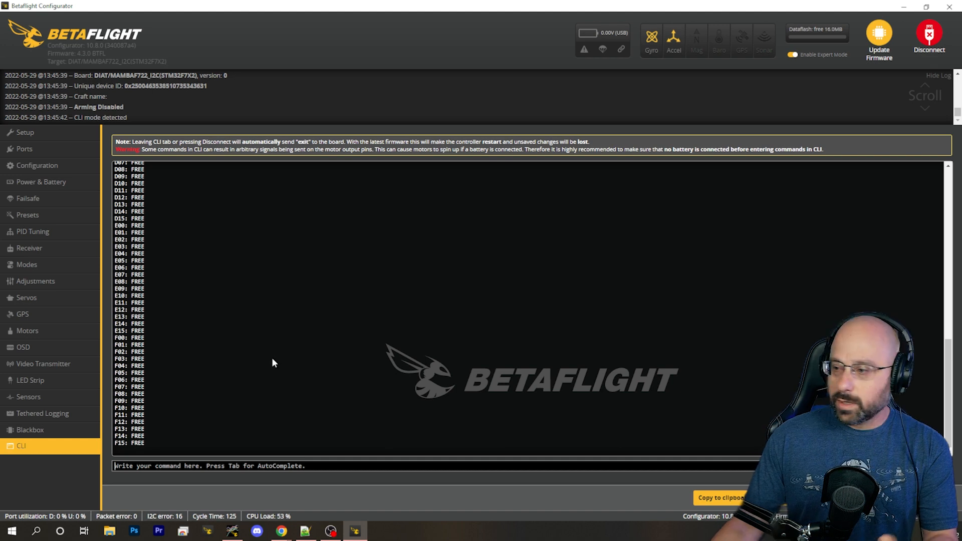
Step: Review the listing, highlighting LED 2 and confirming LED_STRIP on B03
scroll(up, 3)
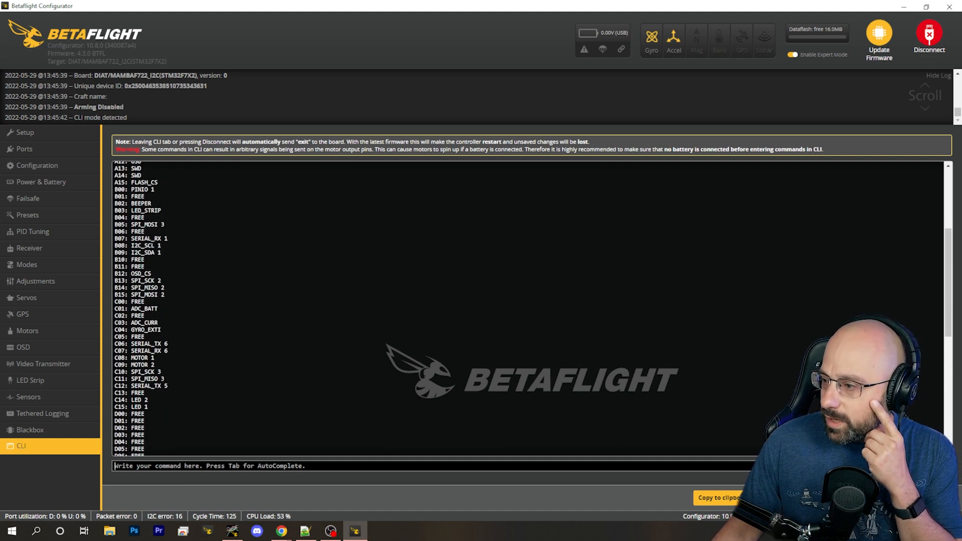
double_click(137, 400)
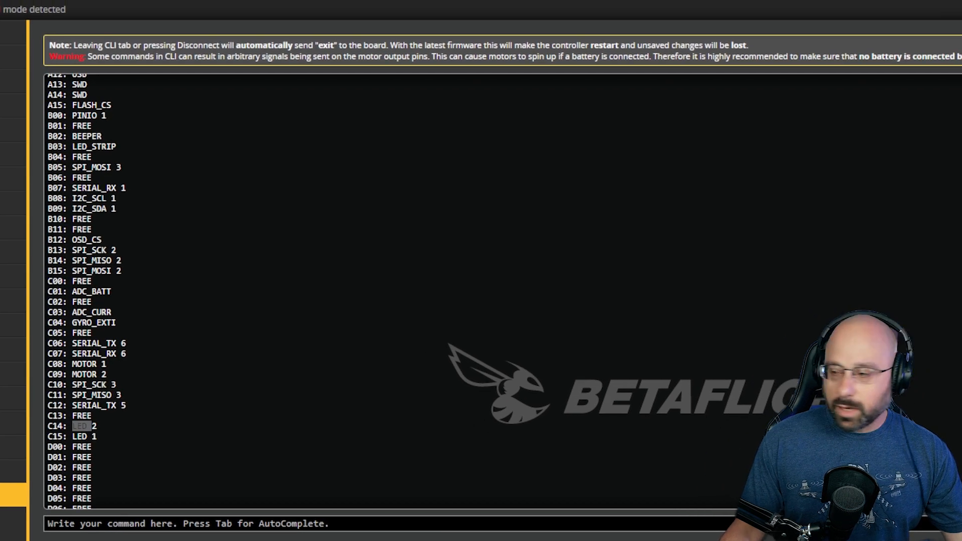
scroll(up, 3)
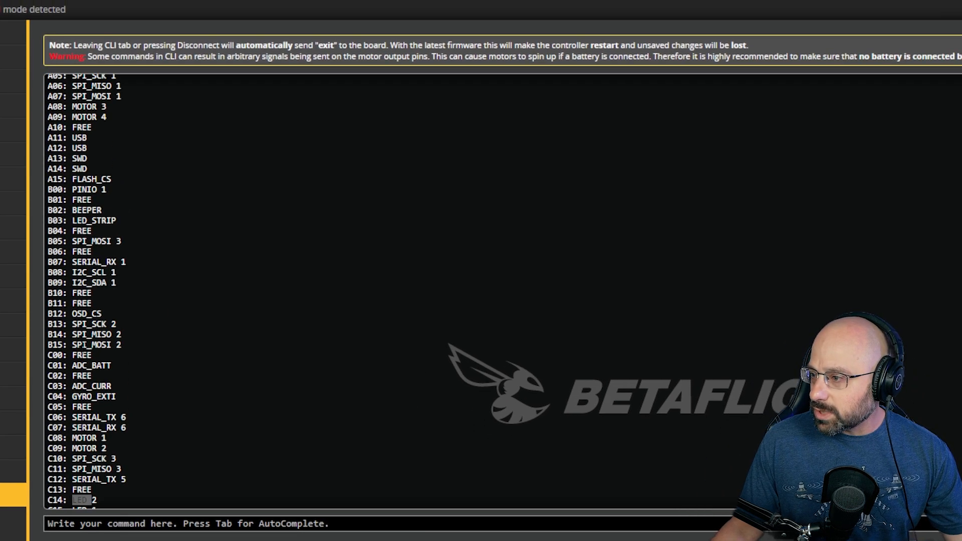
scroll(up, 3)
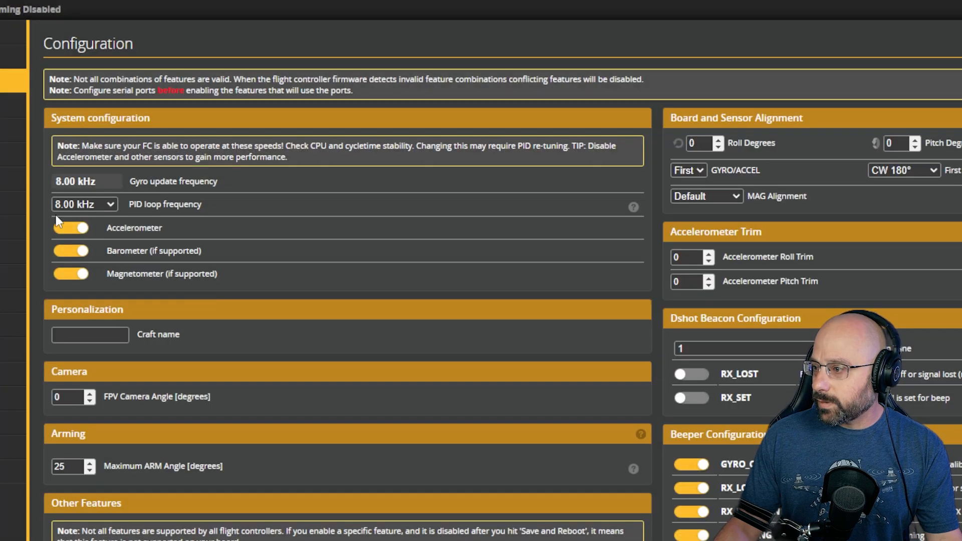
Step: Scroll the Configuration settings after leaving the CLI
scroll(down, 3)
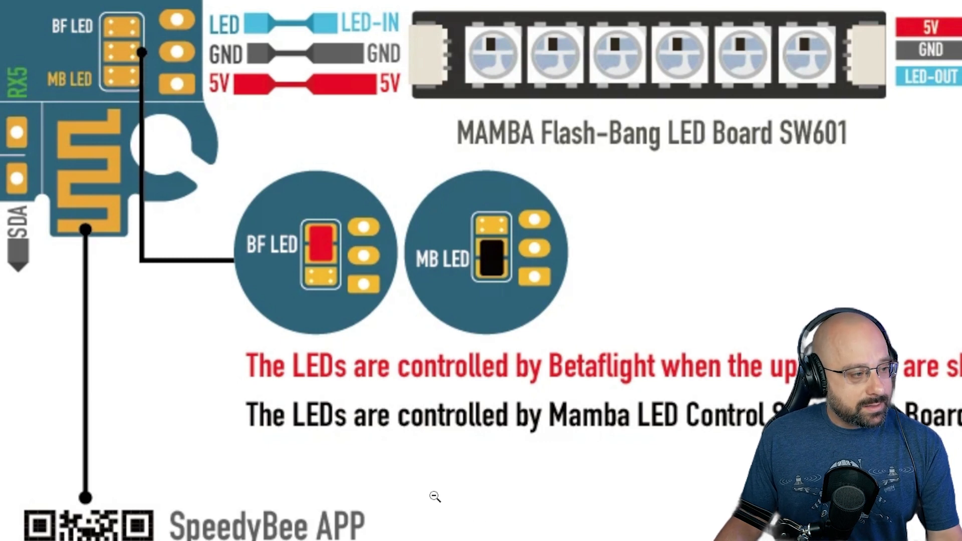
mouse_move(624, 385)
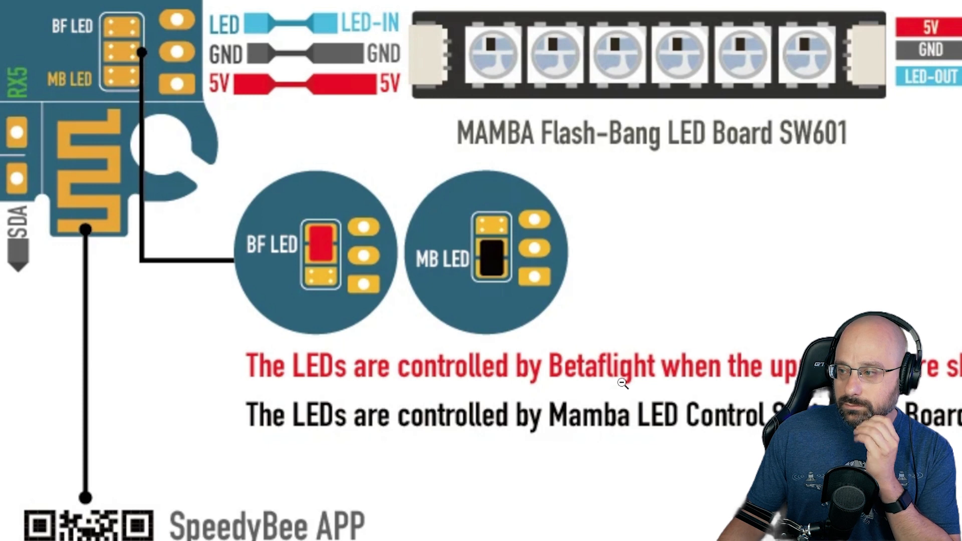
mouse_move(606, 363)
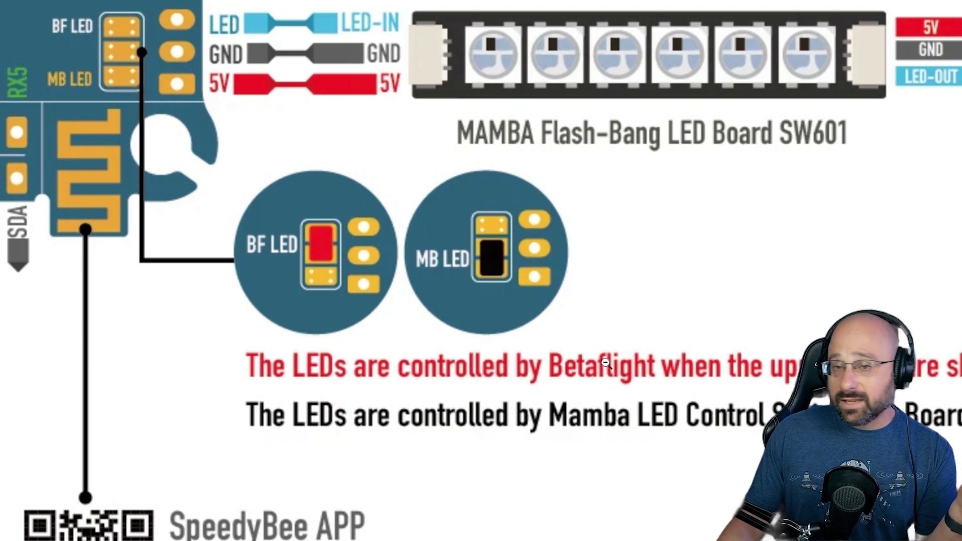
mouse_move(668, 264)
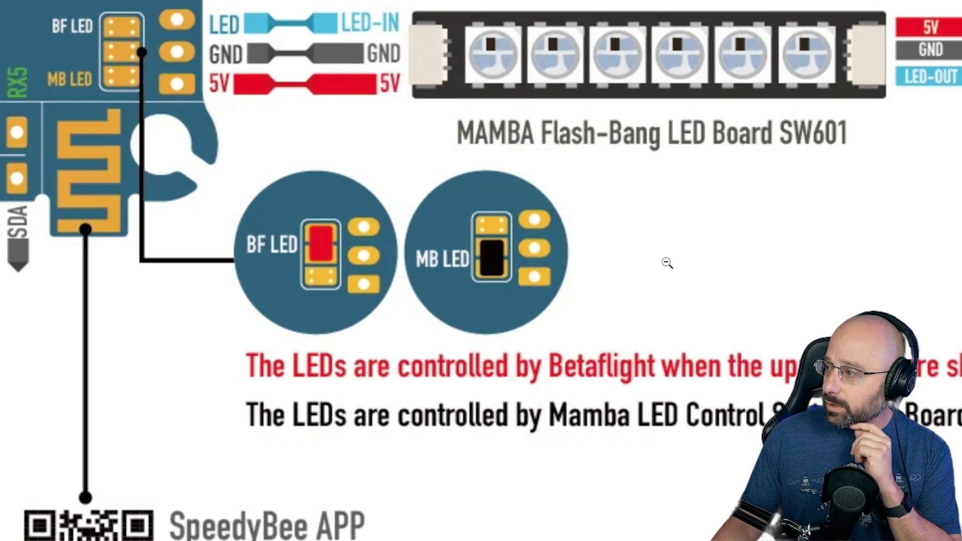
mouse_move(12, 152)
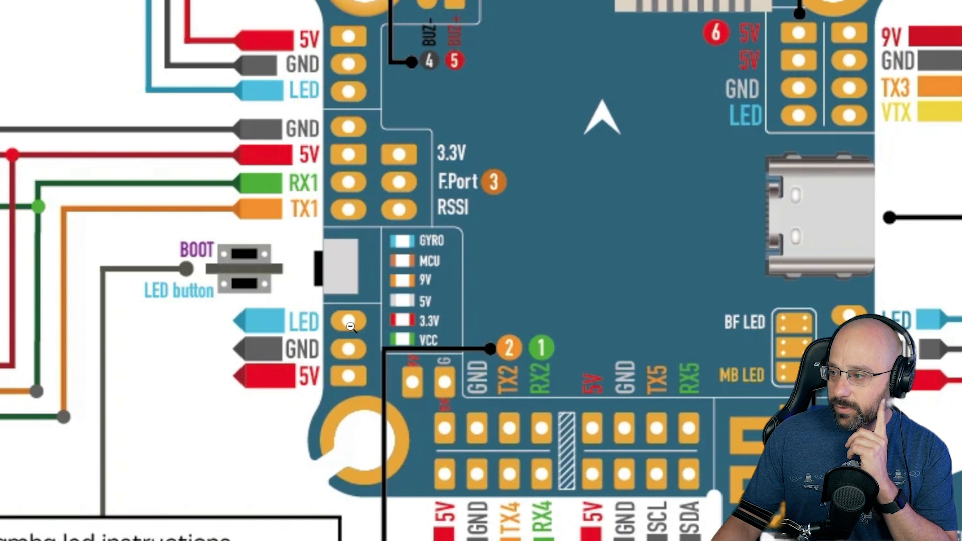
mouse_move(212, 305)
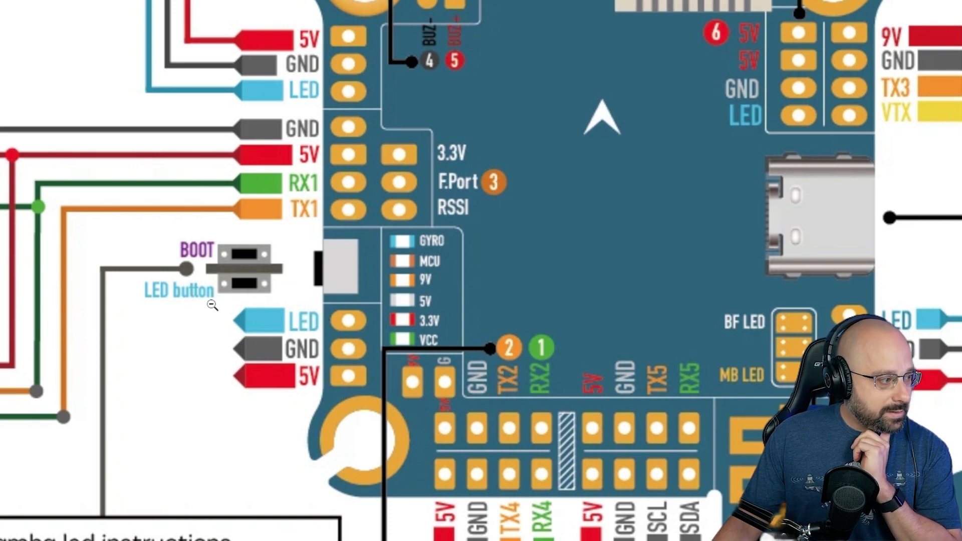
mouse_move(239, 272)
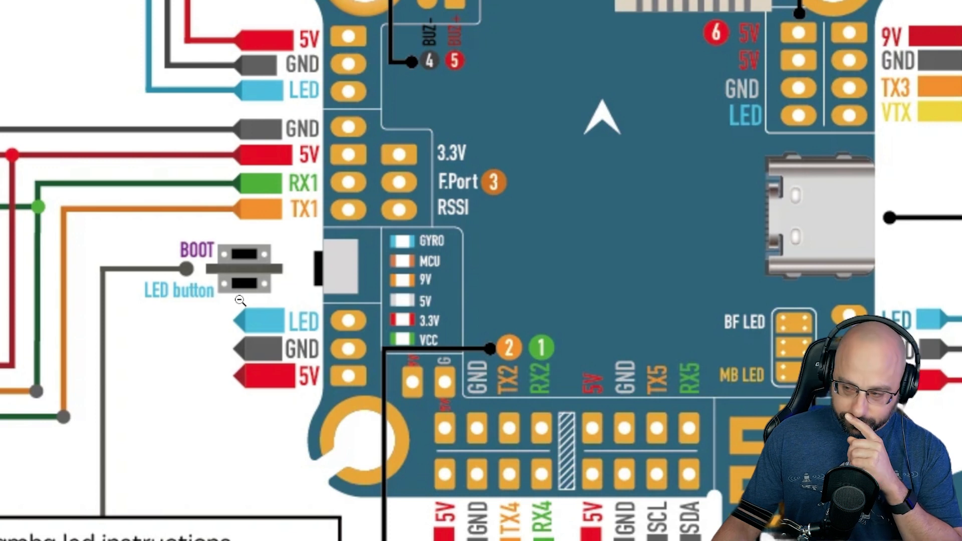
mouse_move(242, 297)
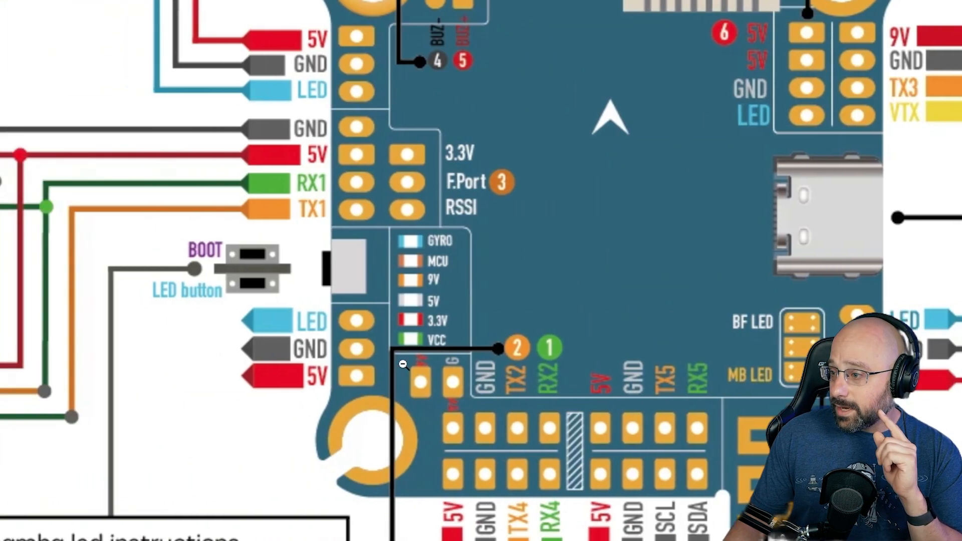
mouse_move(251, 292)
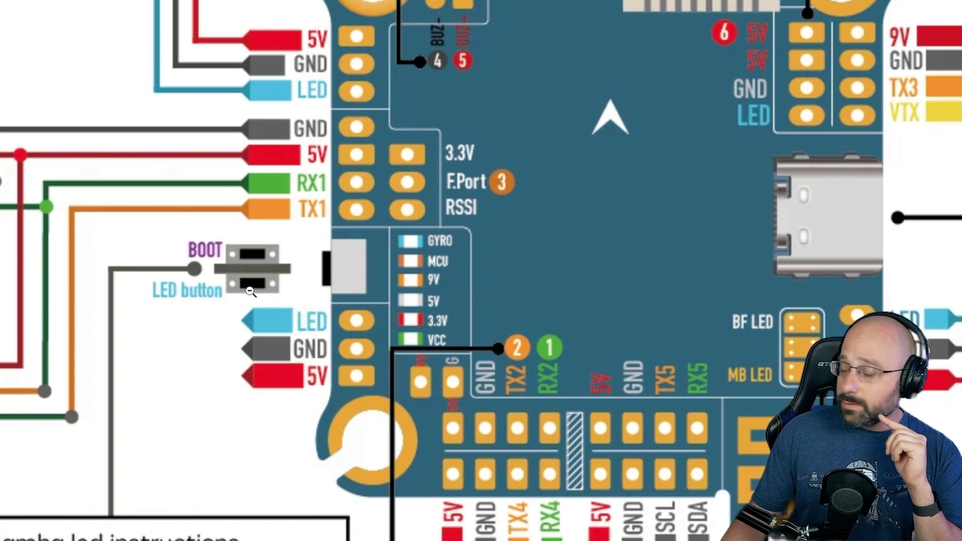
mouse_move(269, 313)
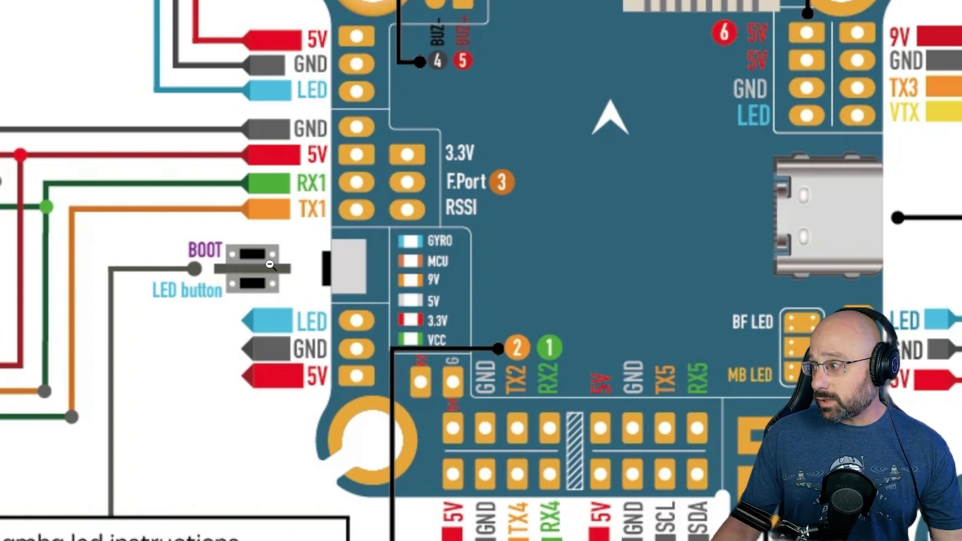
mouse_move(234, 285)
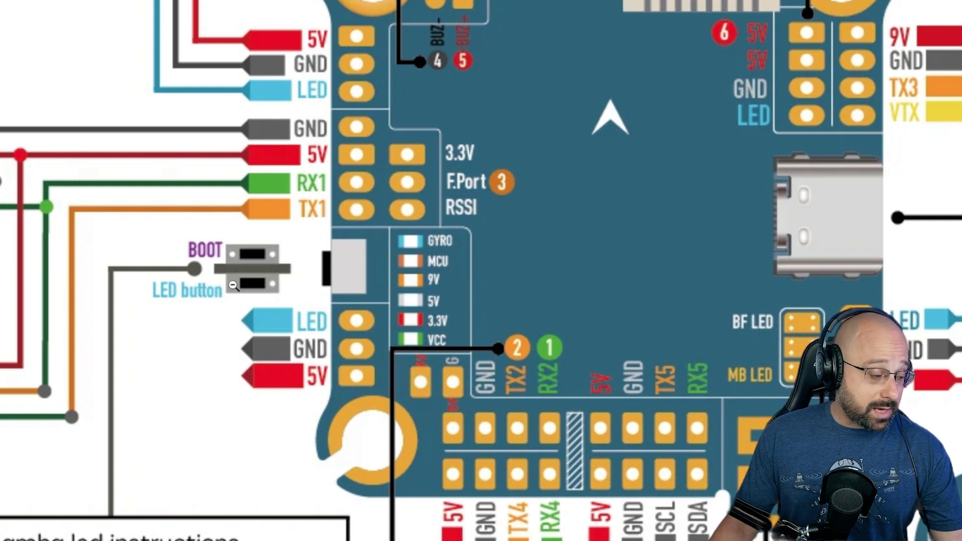